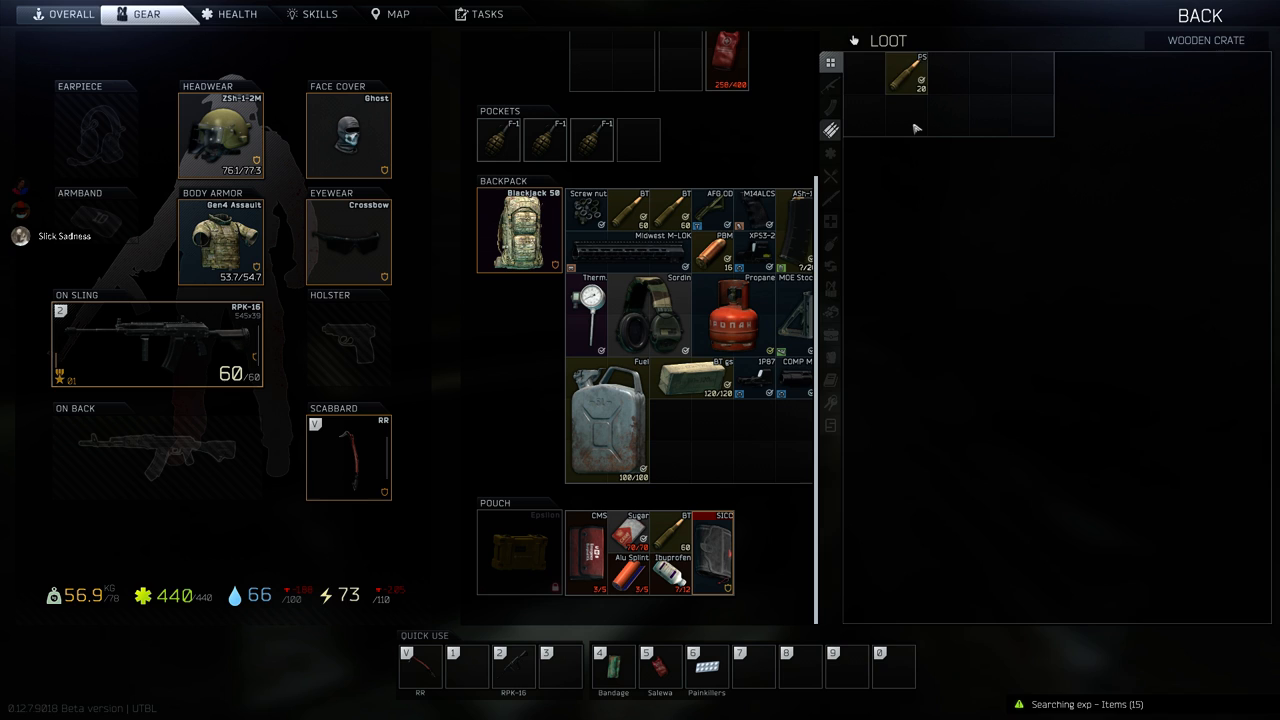
# Use the chosen backpack item via its context menu in the Gear inventory.
pyautogui.rightClick(736, 376)
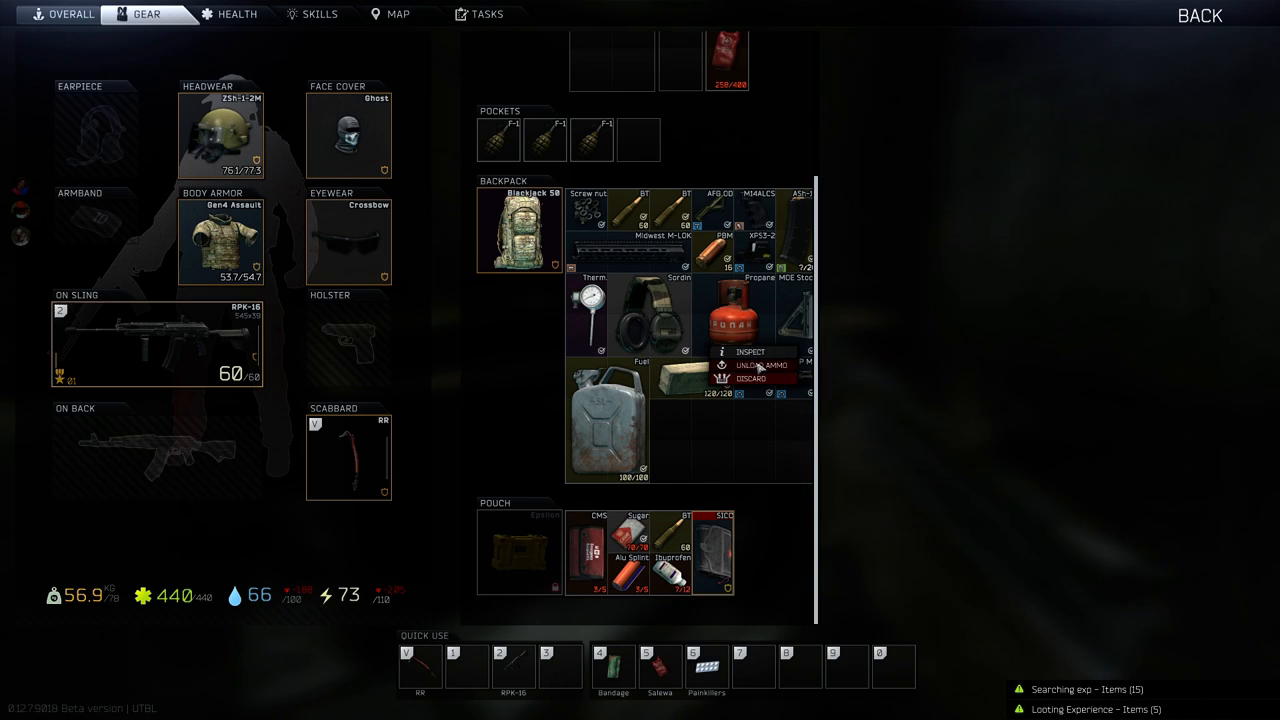
pyautogui.click(760, 364)
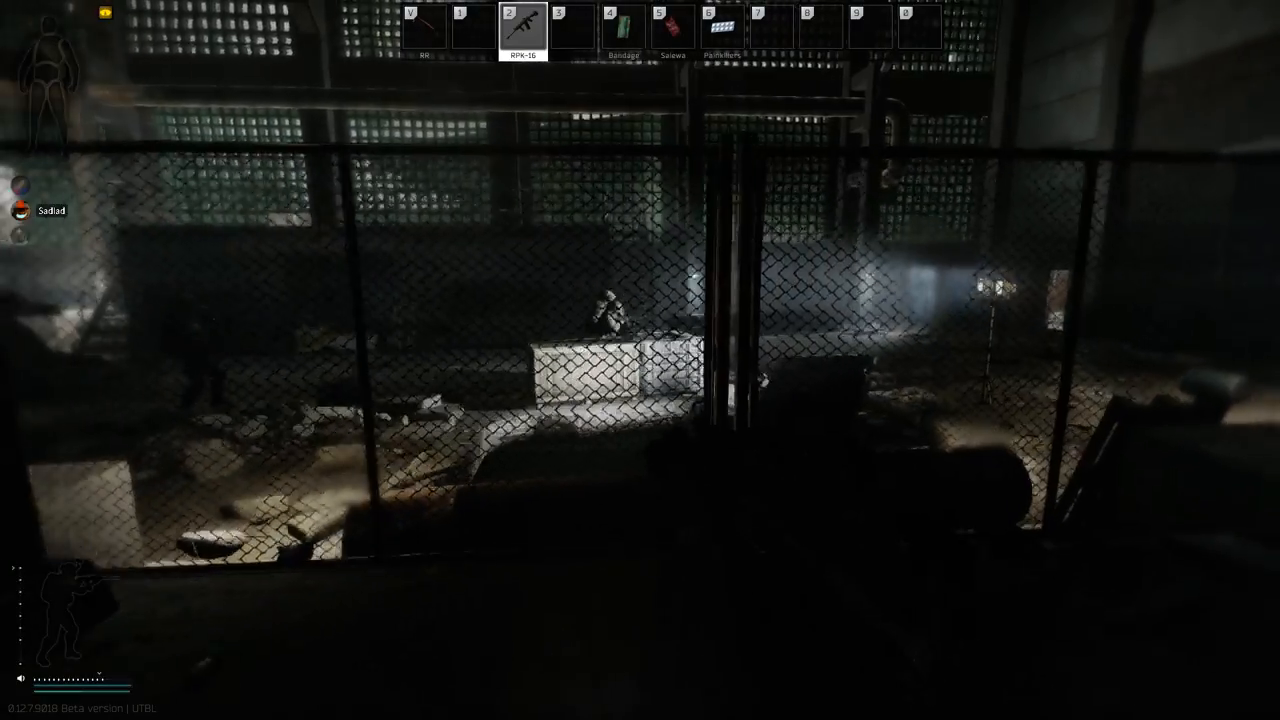
pyautogui.moveTo(640, 360)
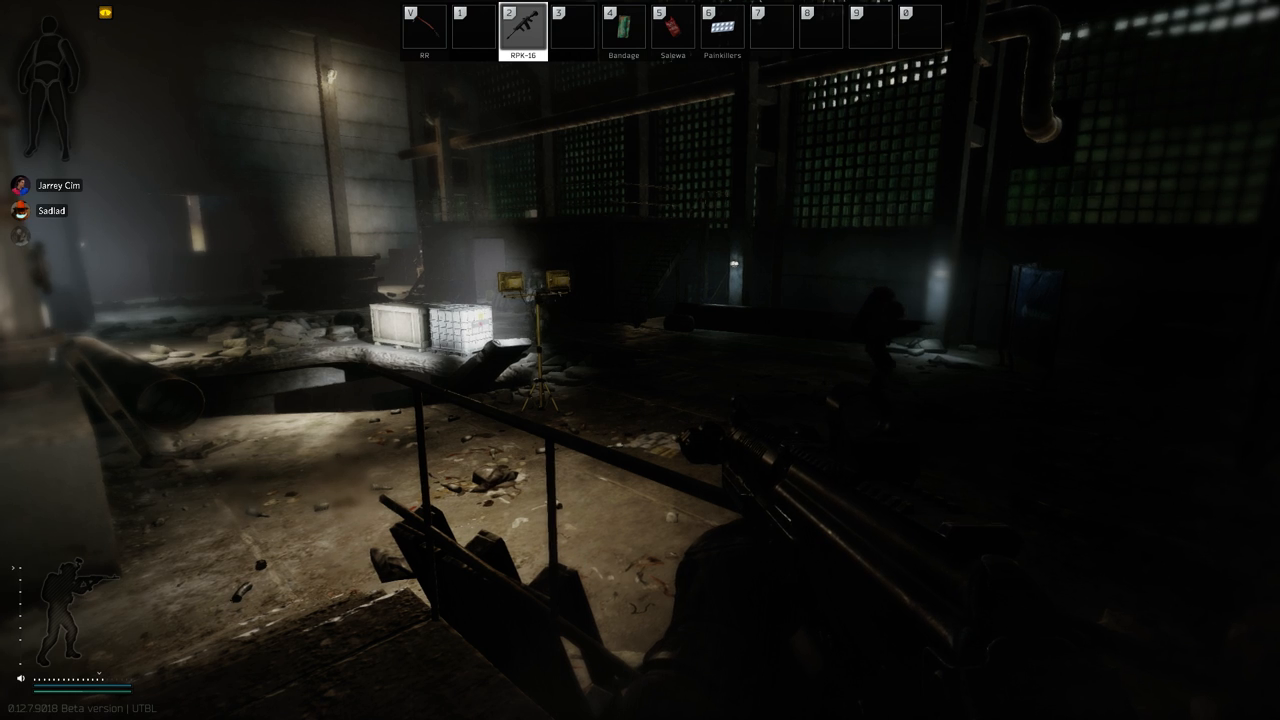
pyautogui.moveTo(640, 360)
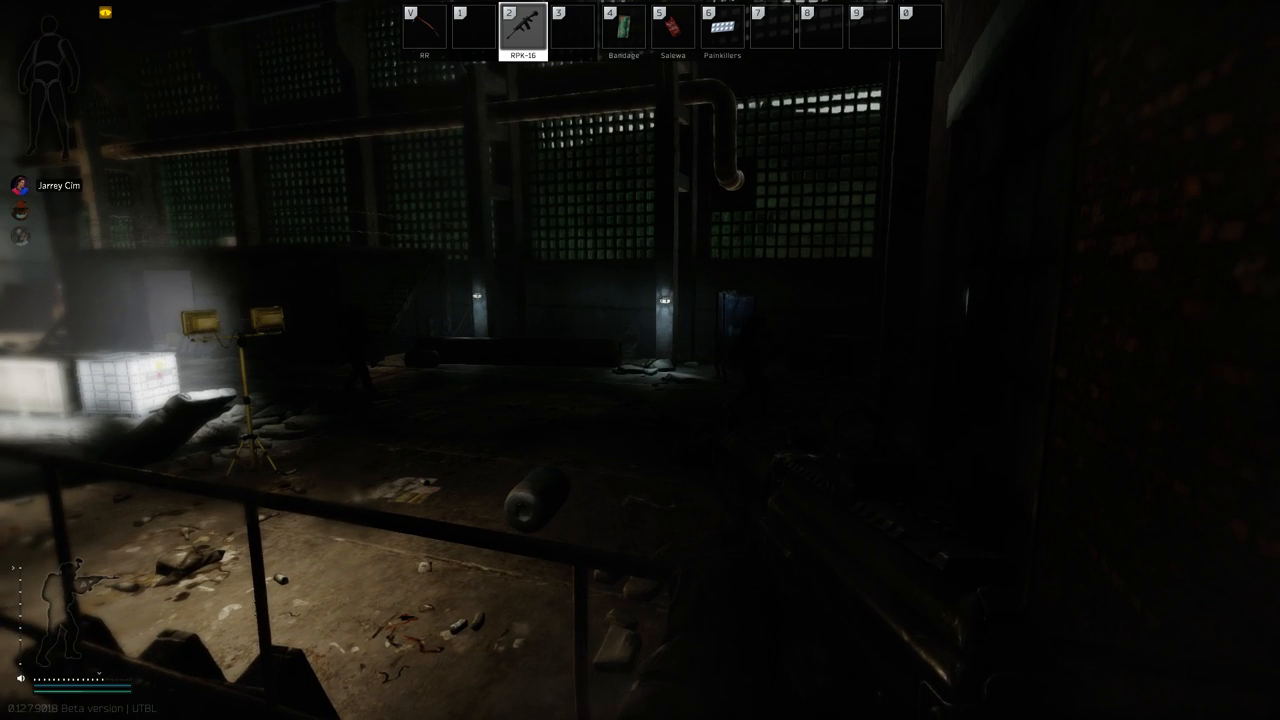